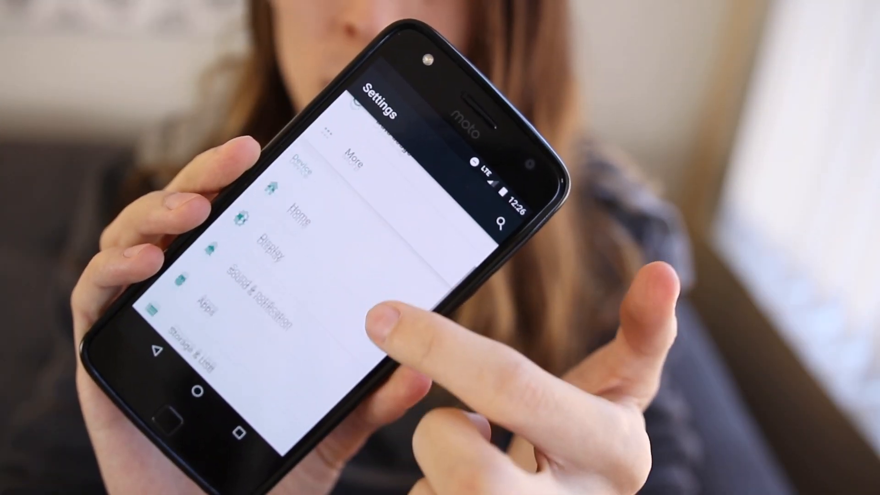
Open System UI Tuner from the bottom of Settings and browse its Quick Settings, status bar and demo mode options
scroll("down", 3)
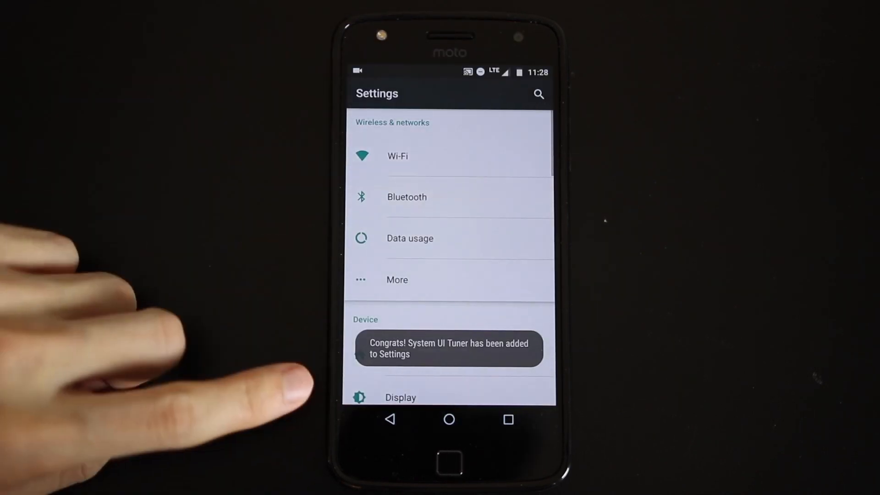
scroll("up", 3)
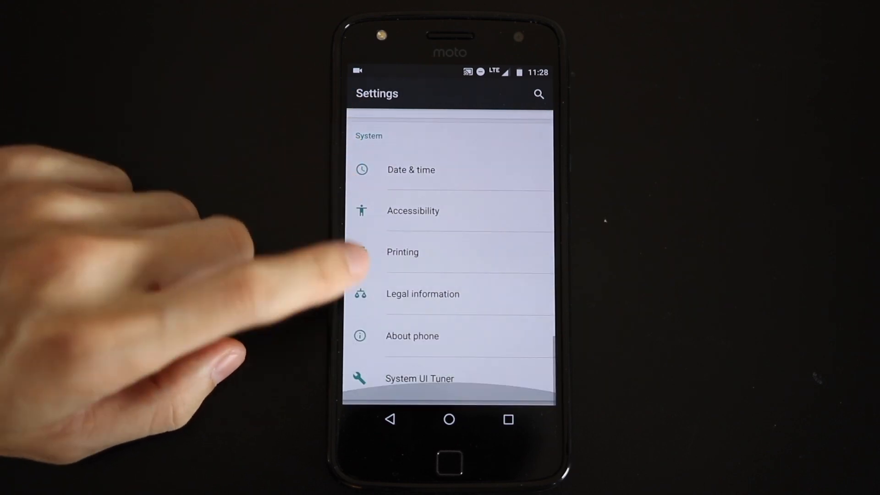
left_click(420, 378)
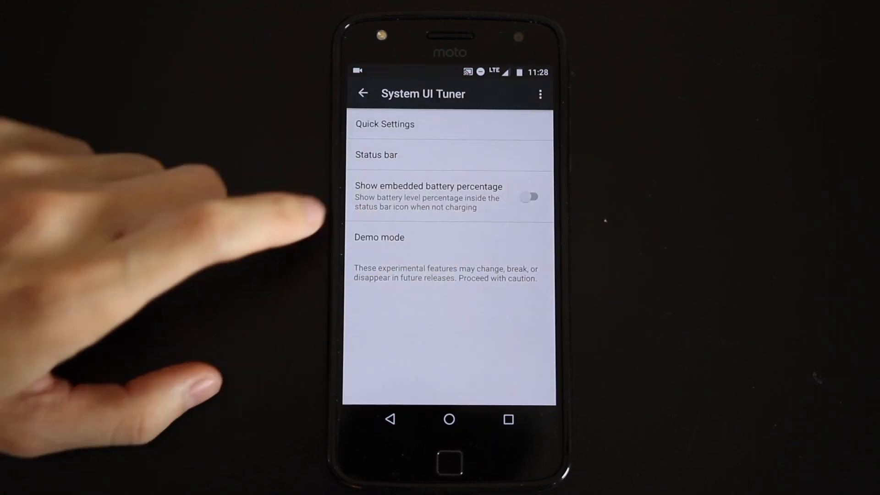
left_click(528, 197)
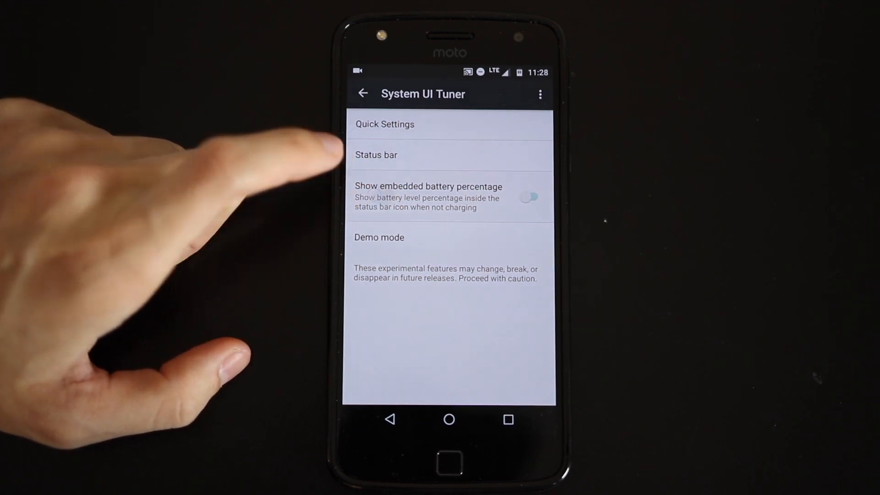
left_click(376, 155)
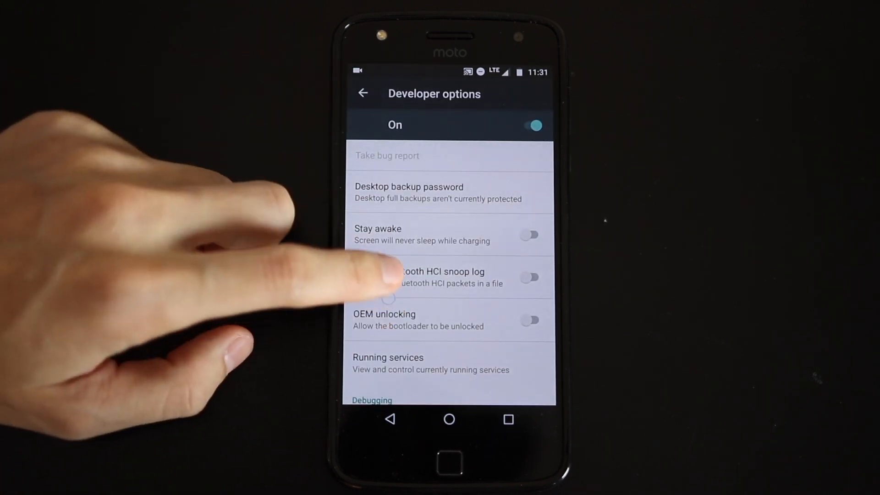
Switch the Developer options master toggle On
left_click(527, 320)
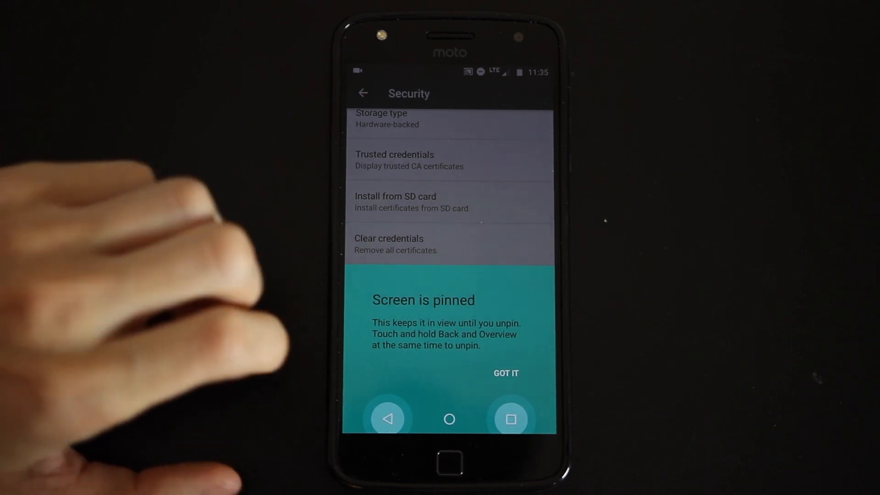
Acknowledge the 'Screen is pinned' notice with GOT IT and scroll down the Security screen
left_click(505, 373)
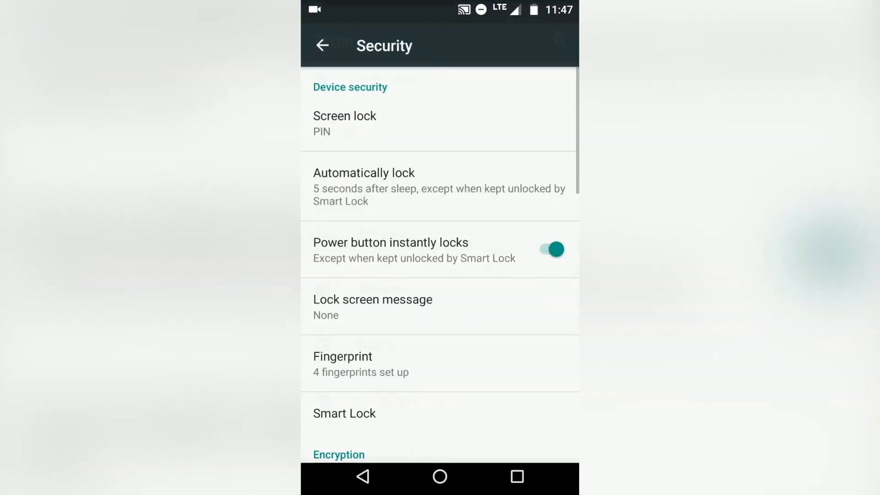
scroll("down", 3)
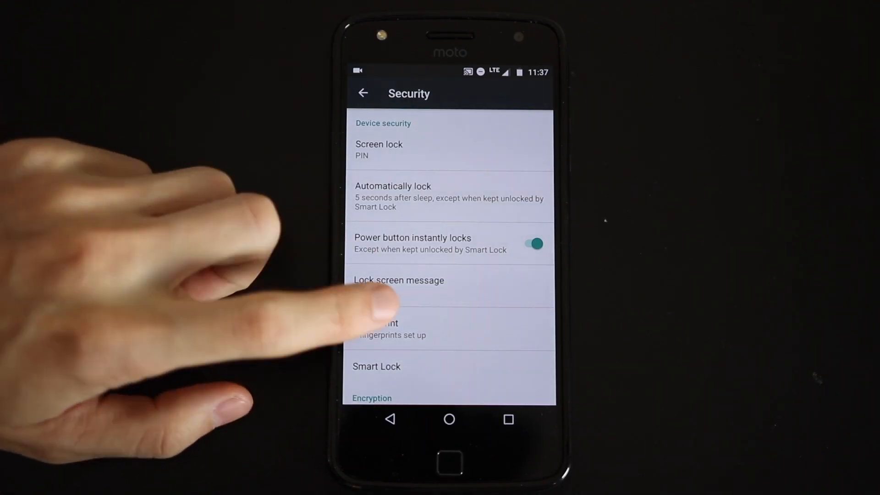
Open Smart Lock, view On-body detection, then return to the Smart Lock options list
left_click(376, 365)
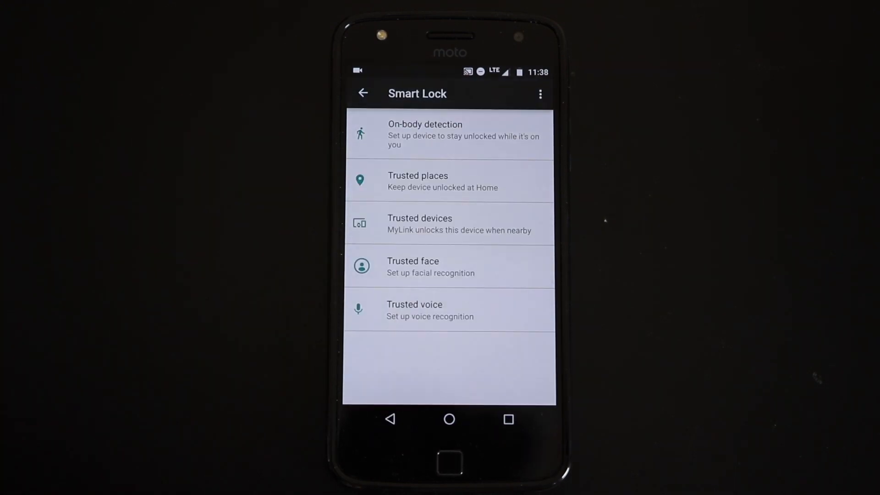
left_click(449, 134)
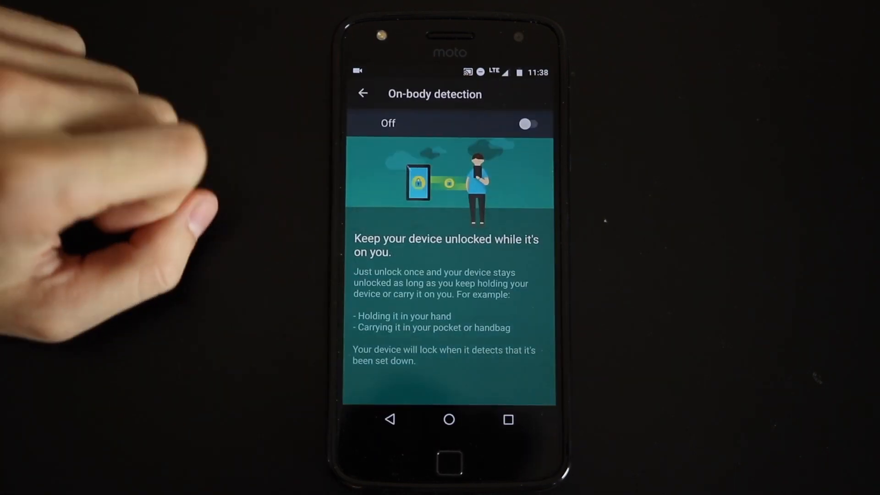
left_click(362, 93)
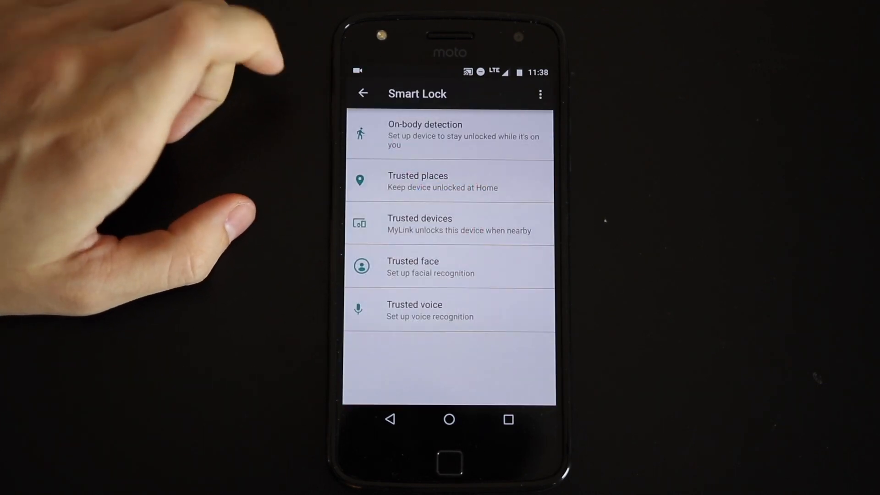